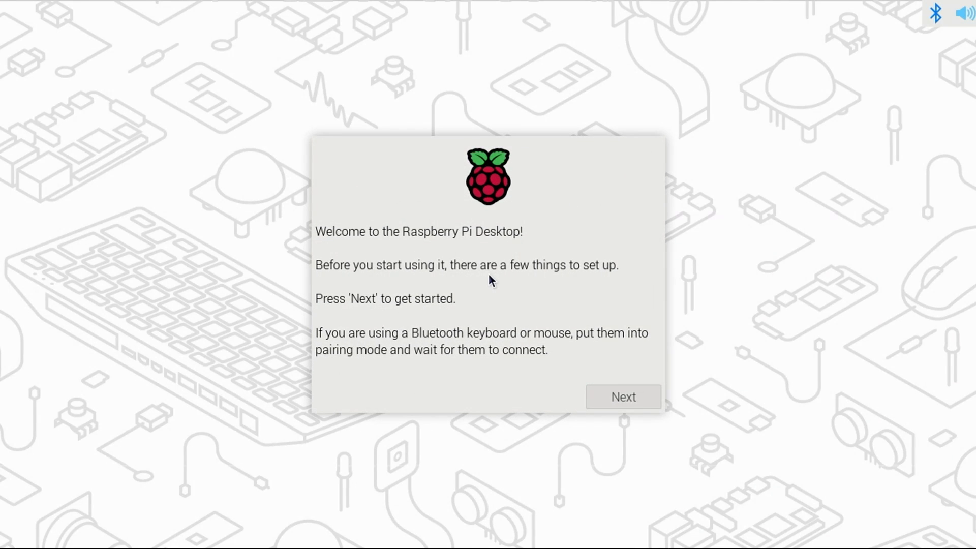
pyautogui.moveTo(492, 260)
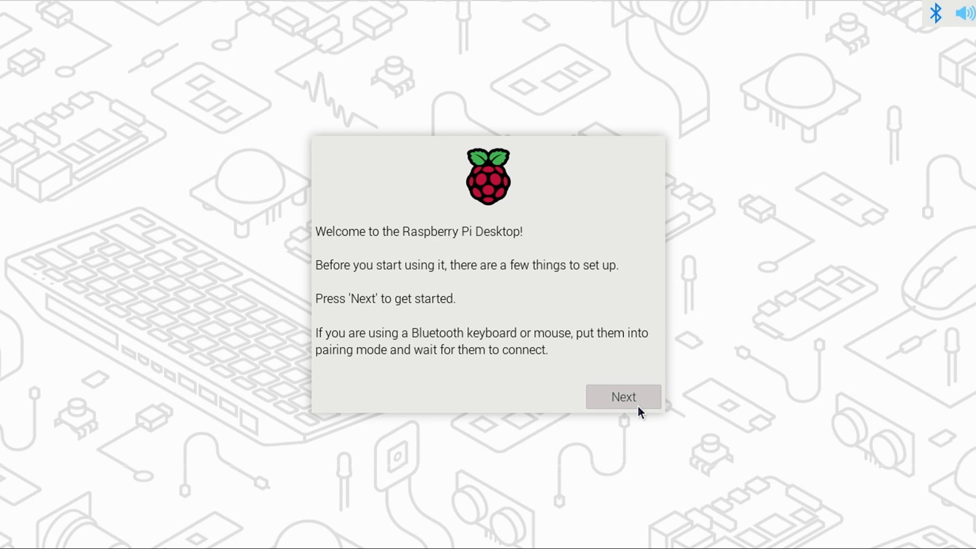
# Begin setup and choose the Central timezone with the US keyboard layout ticked
pyautogui.click(622, 396)
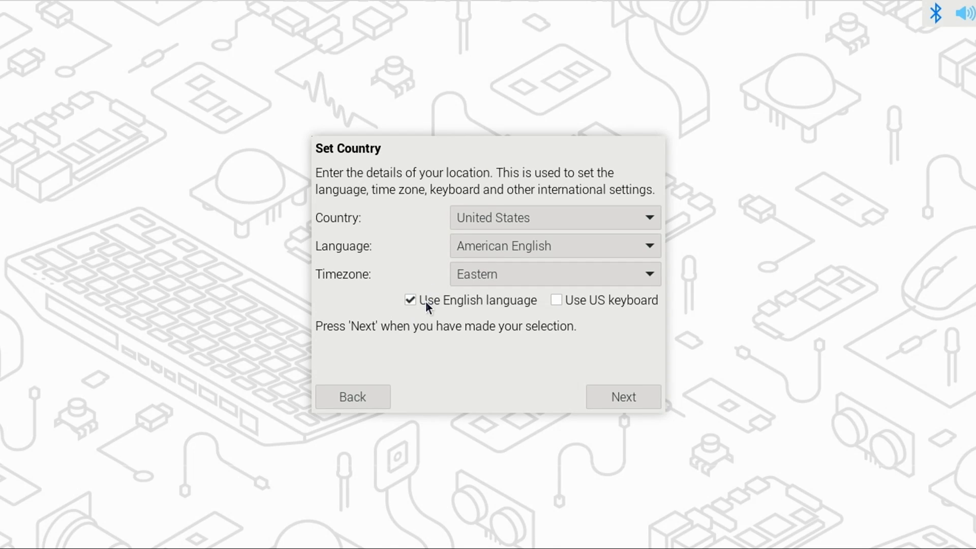
pyautogui.click(555, 300)
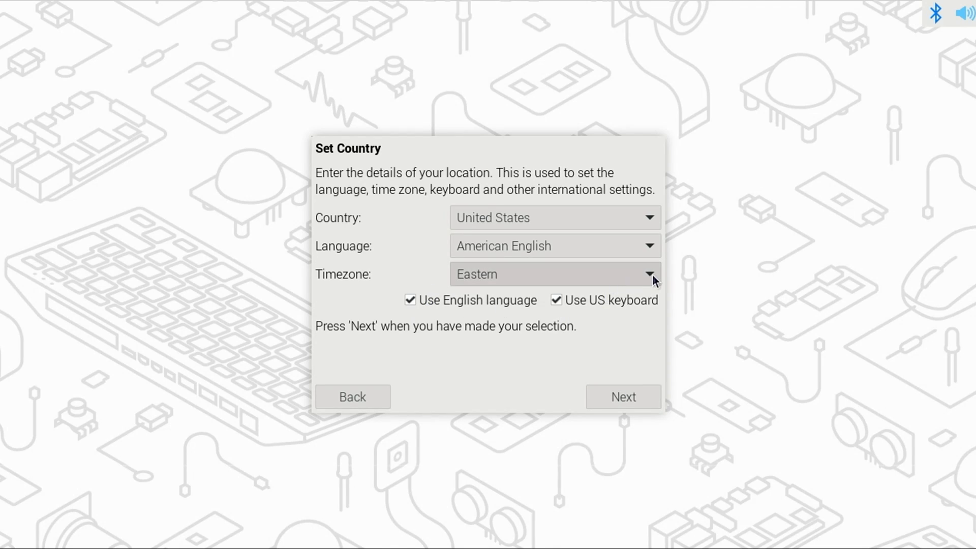
pyautogui.click(651, 274)
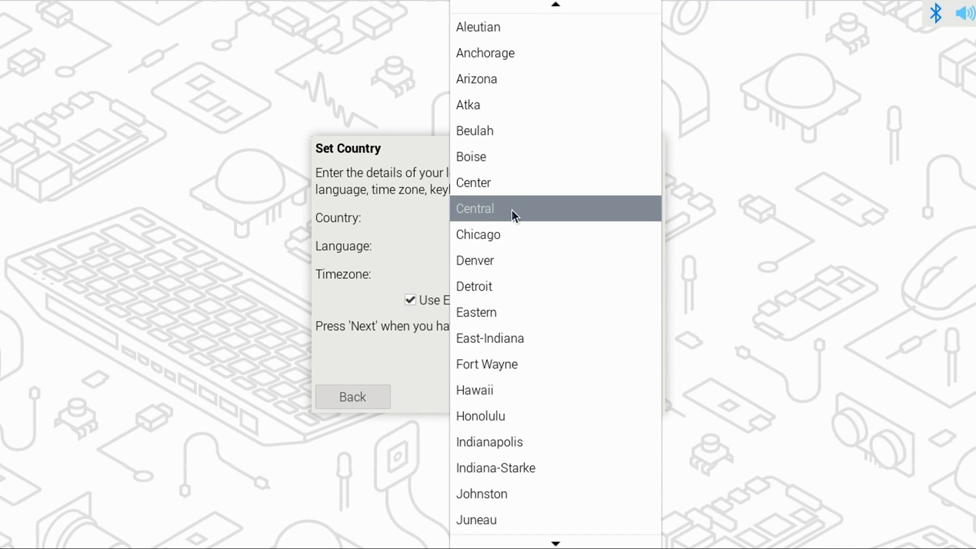
pyautogui.click(475, 208)
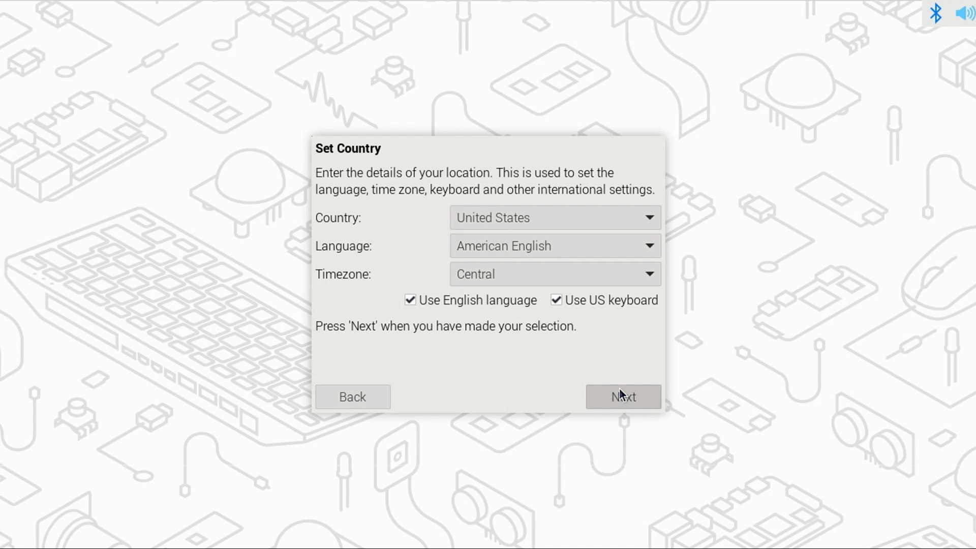
# Create the user account with username 'jon' and continue to the WiFi page
pyautogui.click(623, 397)
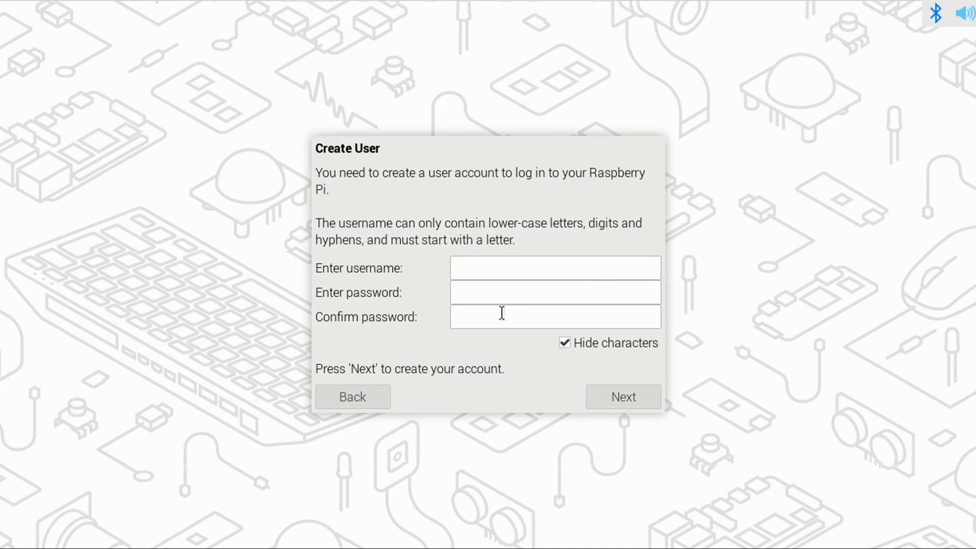
pyautogui.click(554, 268)
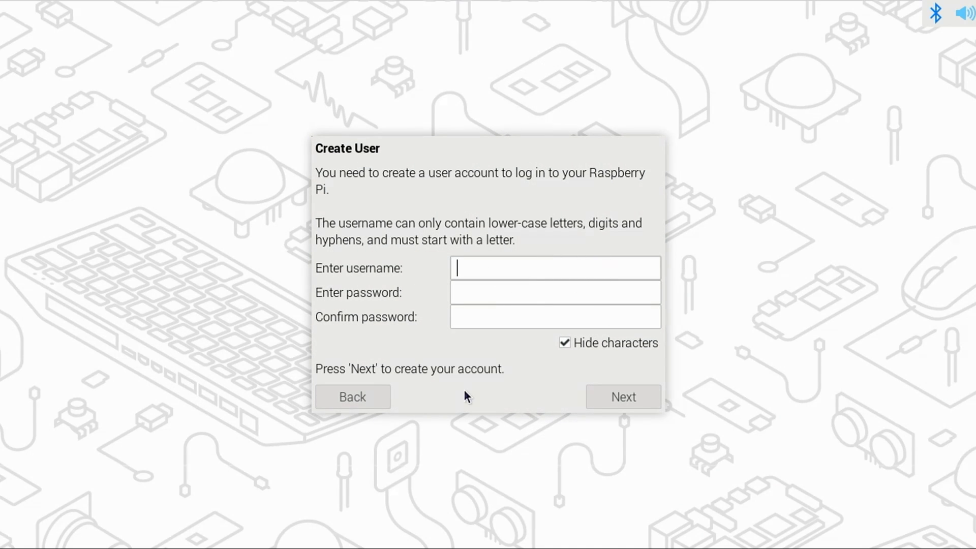
pyautogui.write('jon')
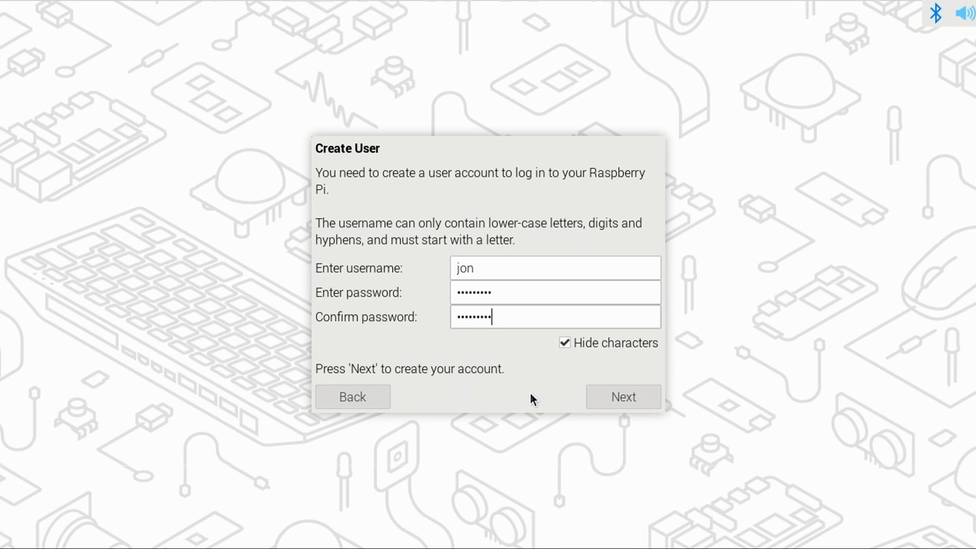
pyautogui.click(622, 397)
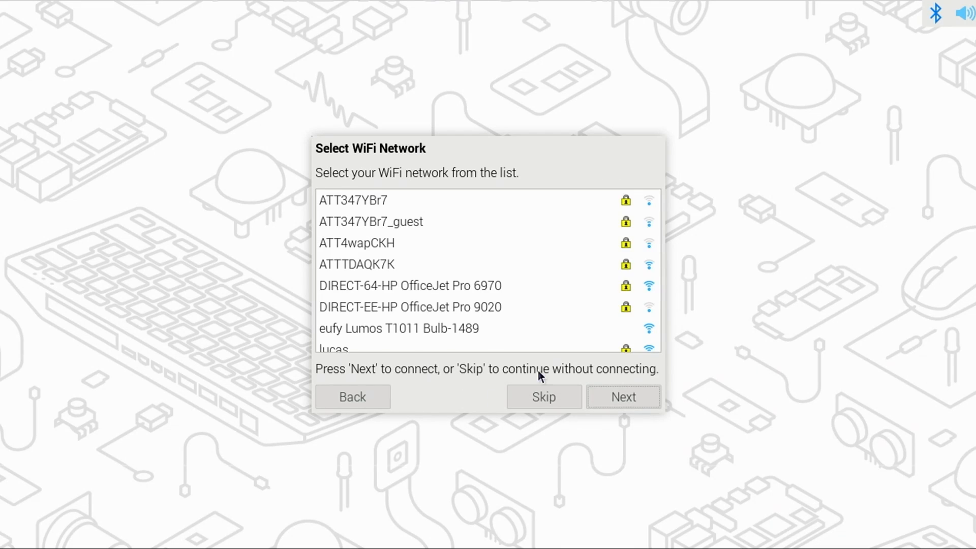
# Scroll the network list and select the WiFi network to join
pyautogui.scroll(-3)
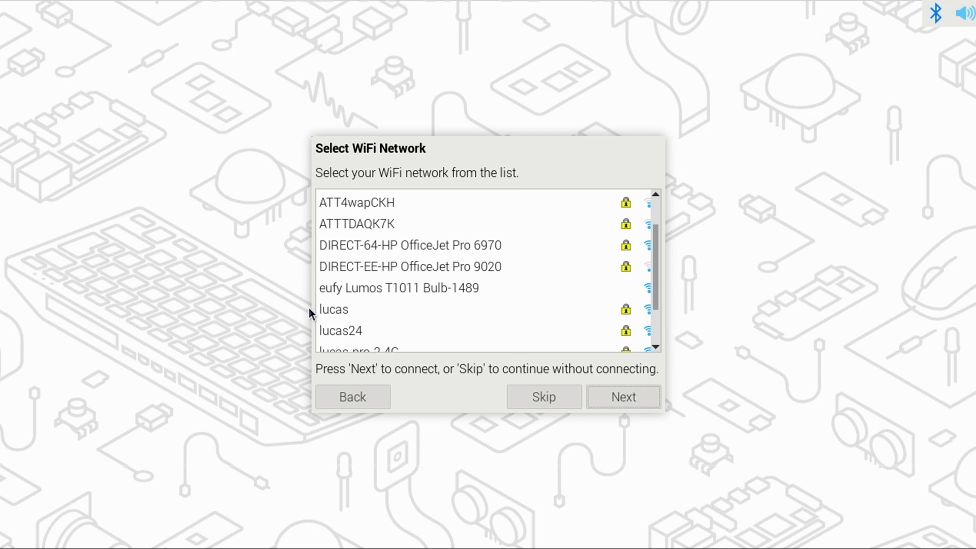
pyautogui.moveTo(330, 316)
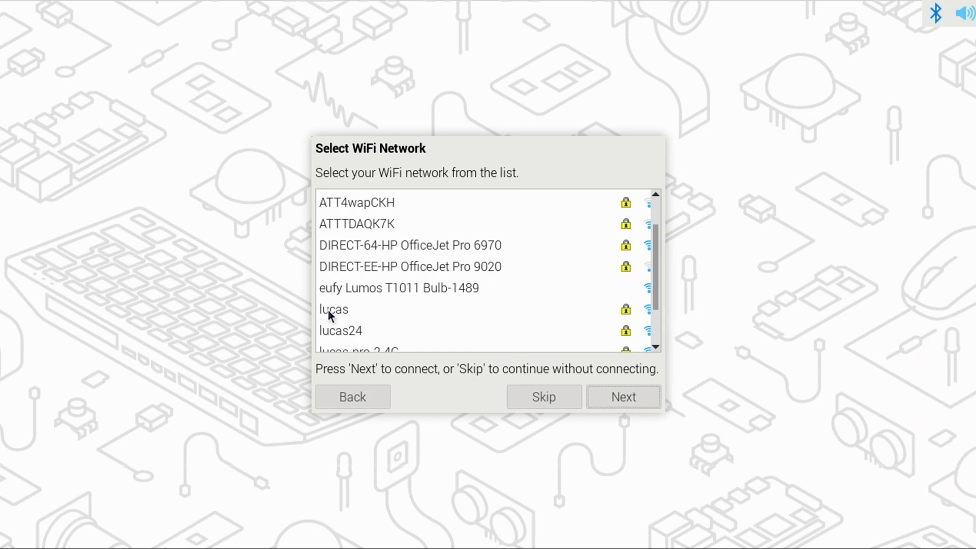
pyautogui.click(623, 396)
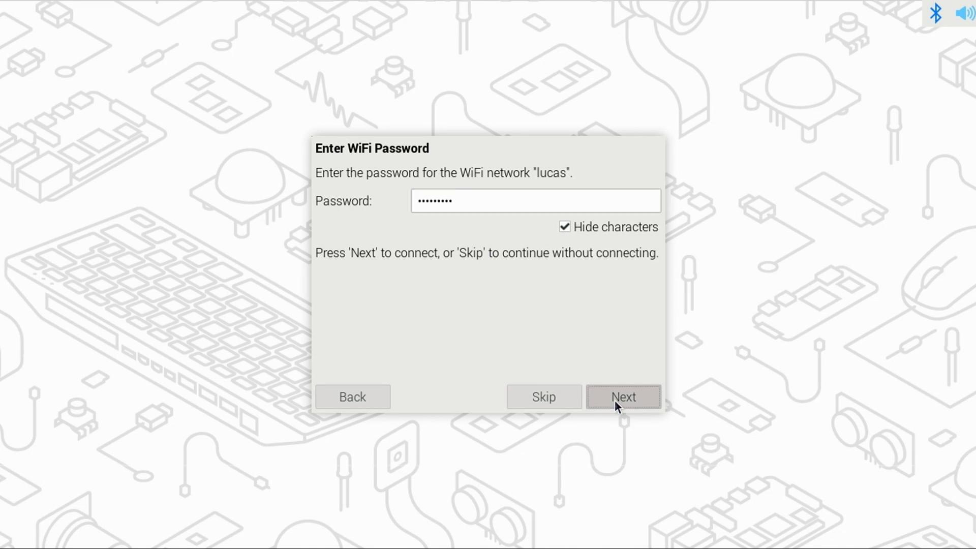
# Connect to WiFi, keep Chromium, confirm the system is up to date and restart the Pi
pyautogui.click(623, 397)
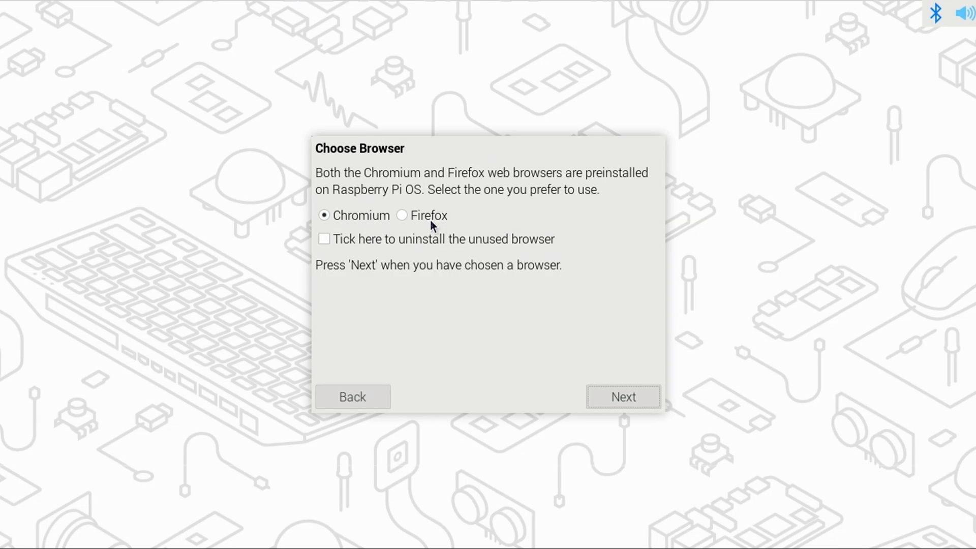
pyautogui.moveTo(327, 233)
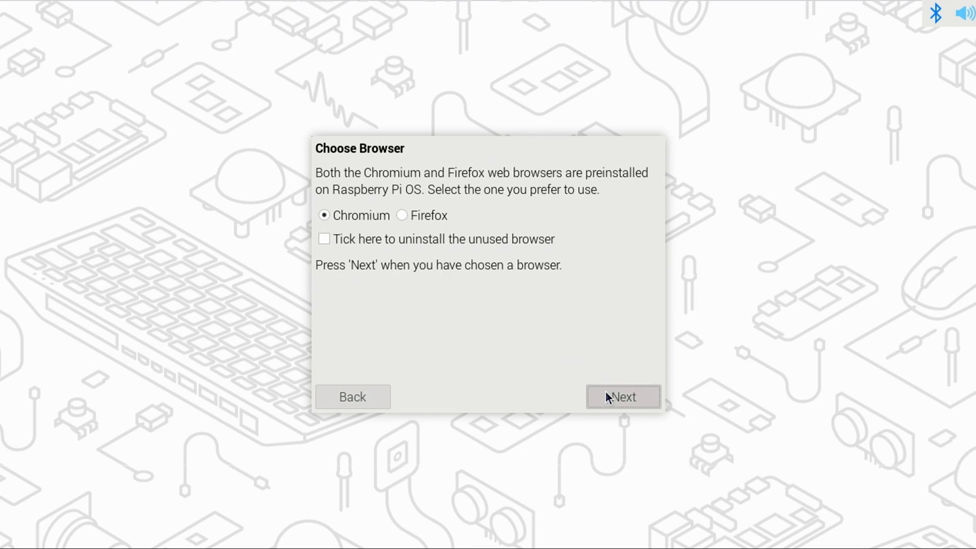
pyautogui.click(623, 397)
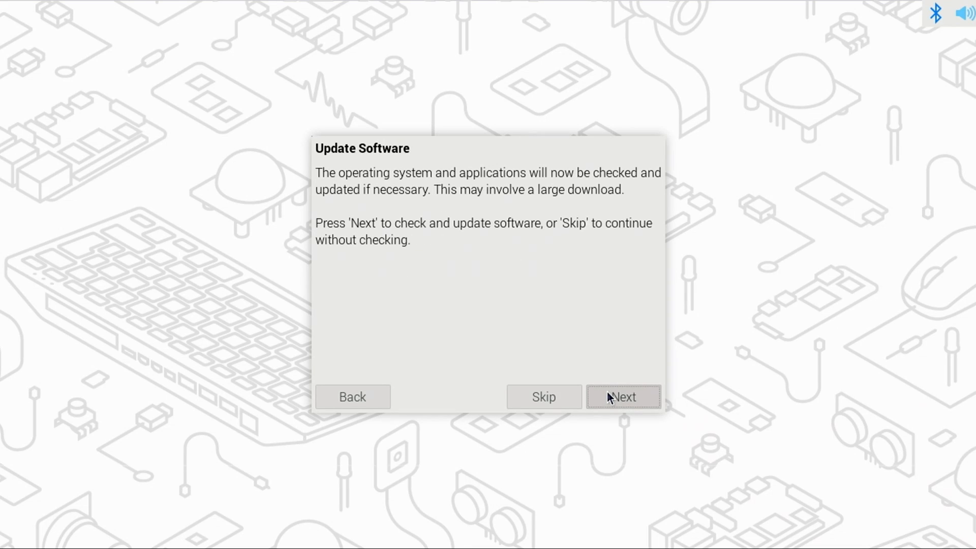
pyautogui.moveTo(537, 250)
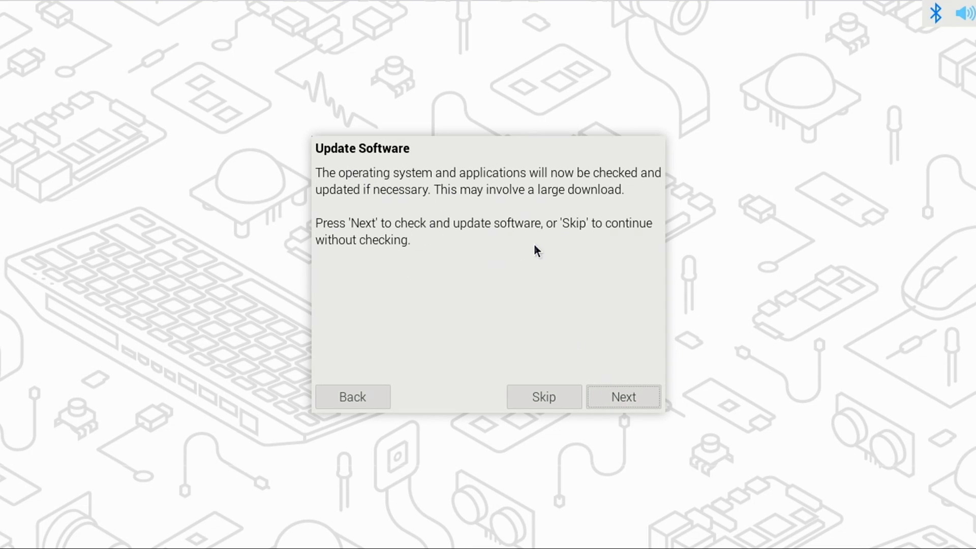
pyautogui.click(624, 397)
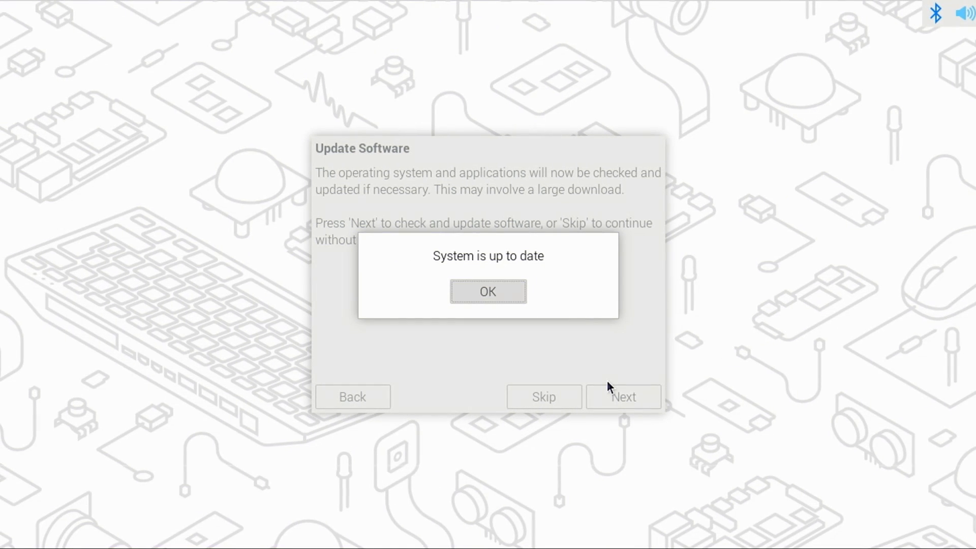
pyautogui.moveTo(518, 252)
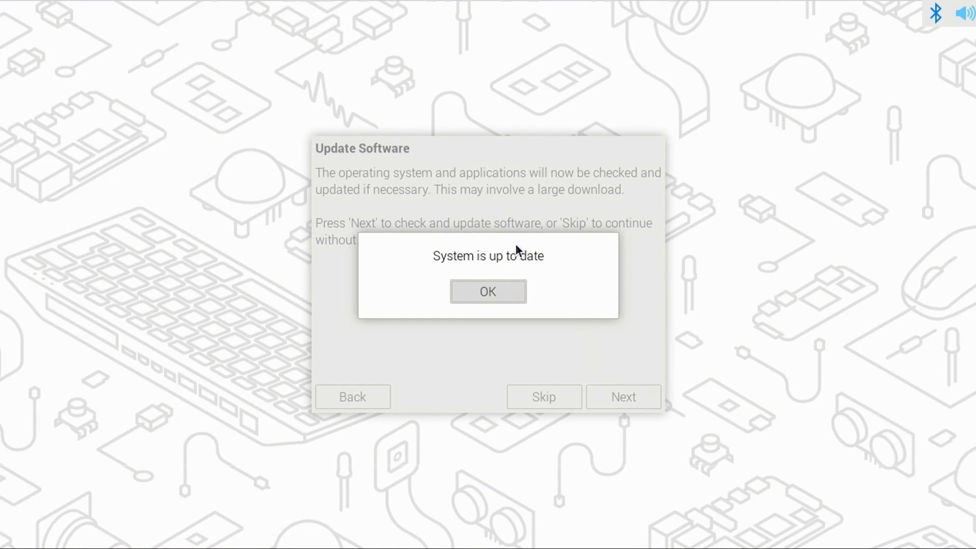
pyautogui.click(488, 291)
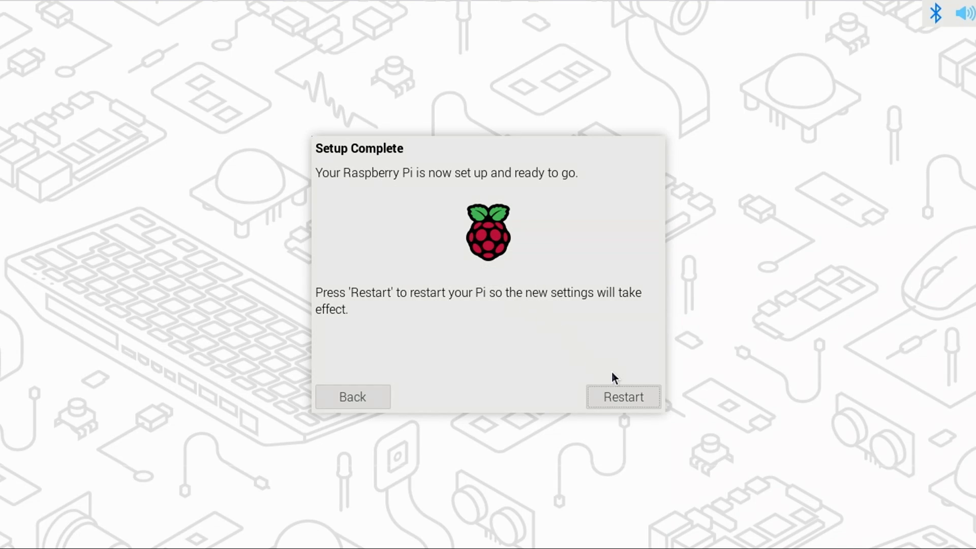
pyautogui.click(622, 396)
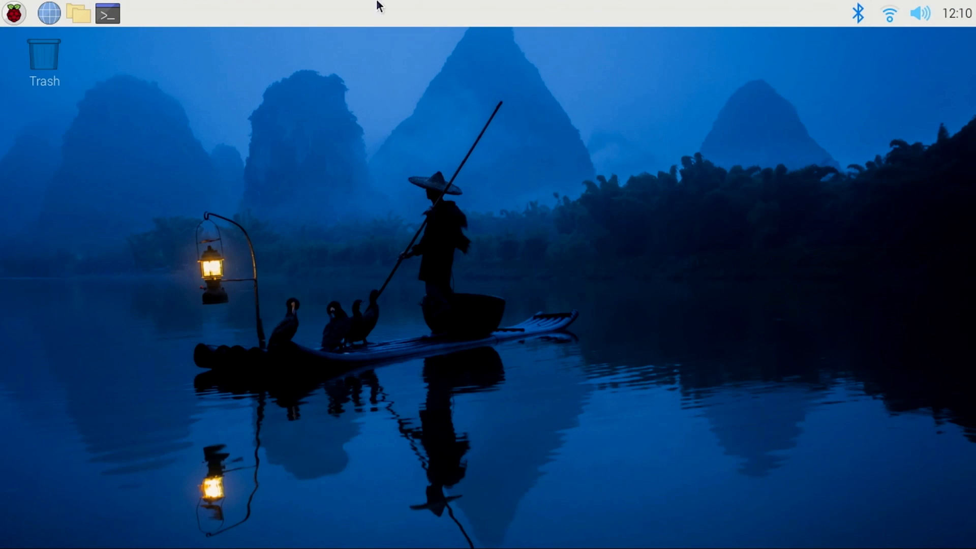
# Launch Chromium from the Internet menu and scroll the Raspberry Pi 5 Guide to its table of contents
pyautogui.click(14, 13)
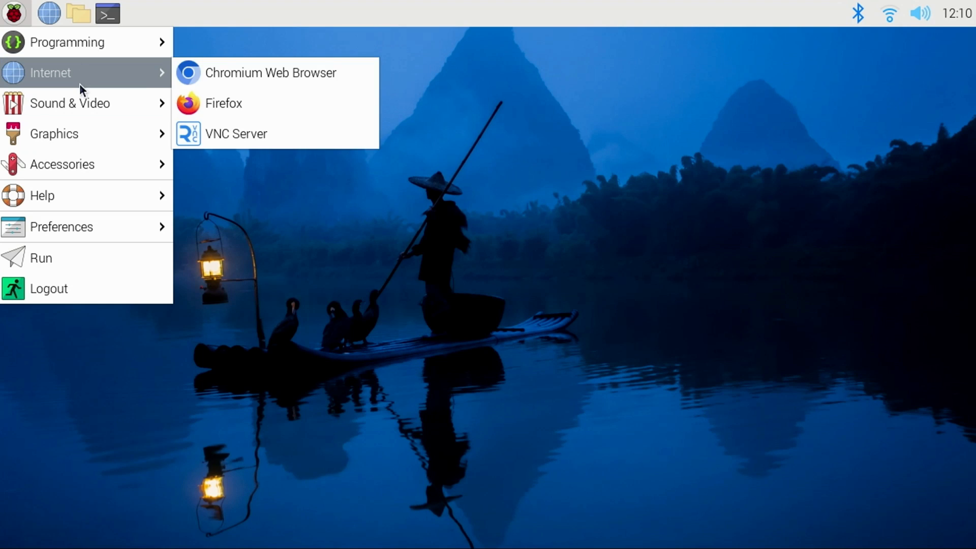
pyautogui.click(270, 72)
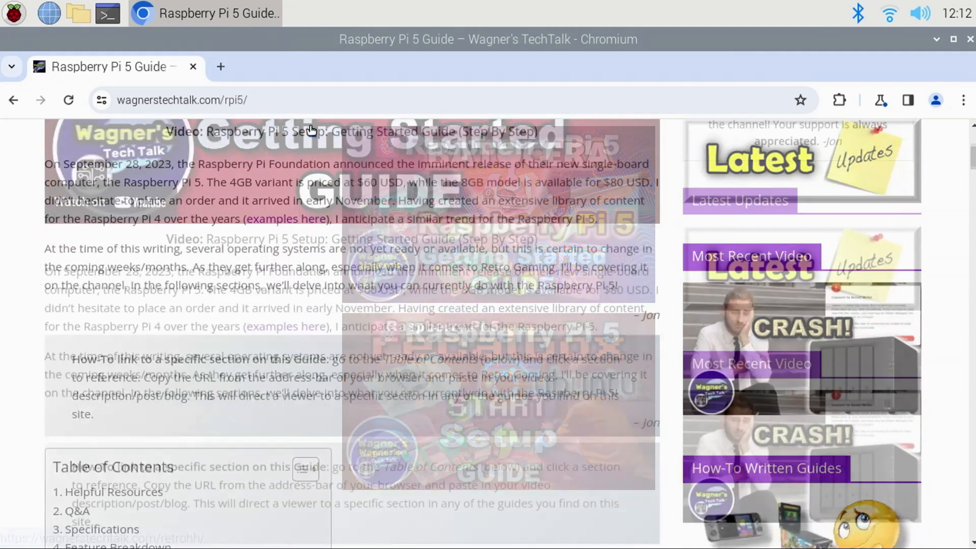
pyautogui.scroll(-3)
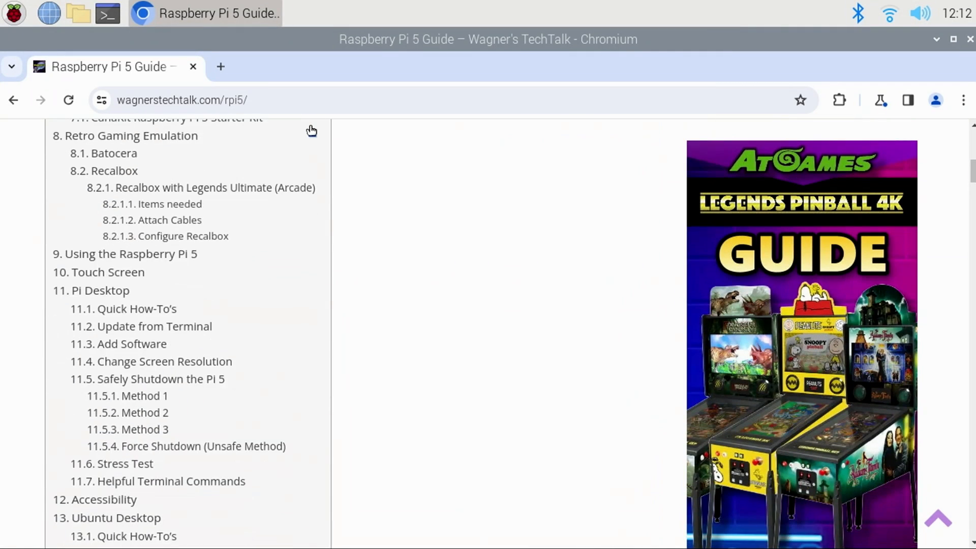
pyautogui.scroll(-3)
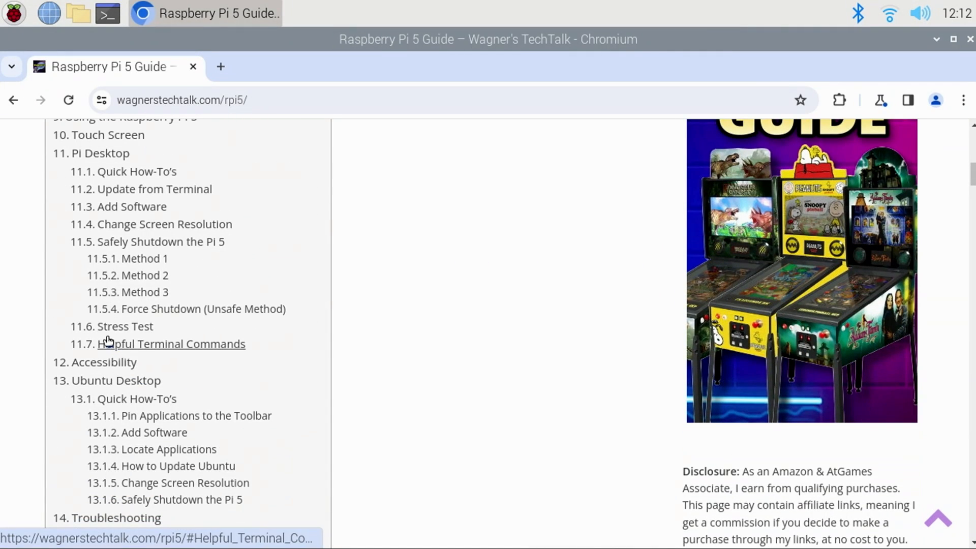
pyautogui.moveTo(122, 326)
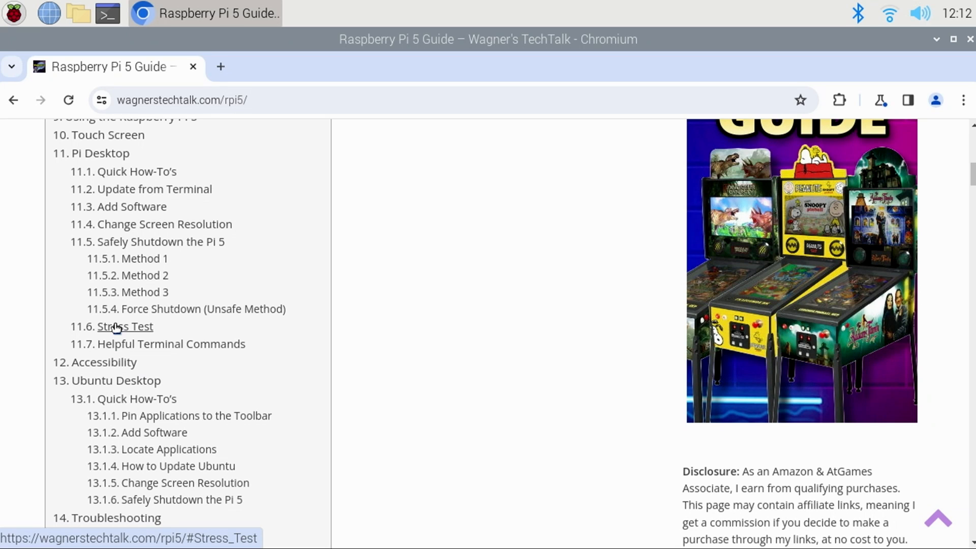
# Copy the guide's Stress Test command, paste it into the terminal and run it to print CPU temperatures
pyautogui.click(124, 327)
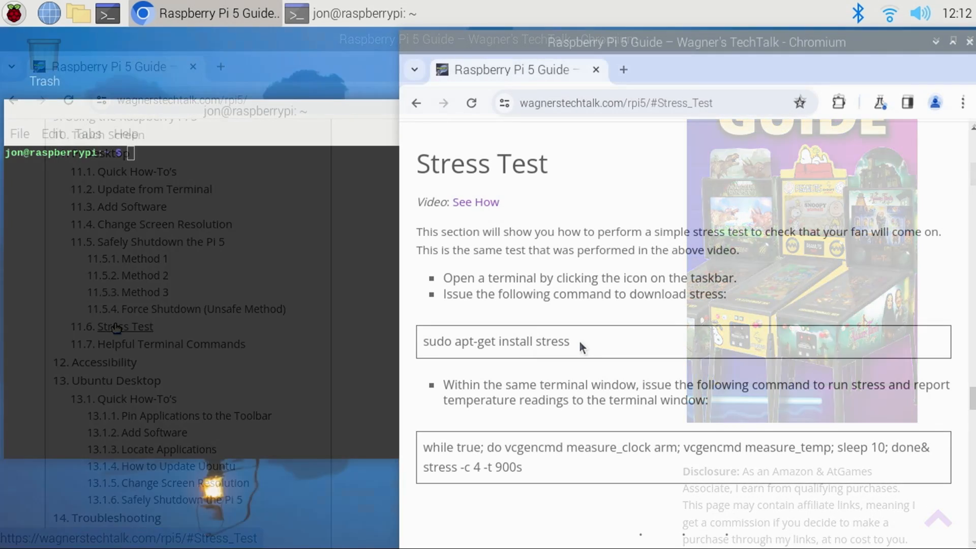
pyautogui.rightClick(496, 341)
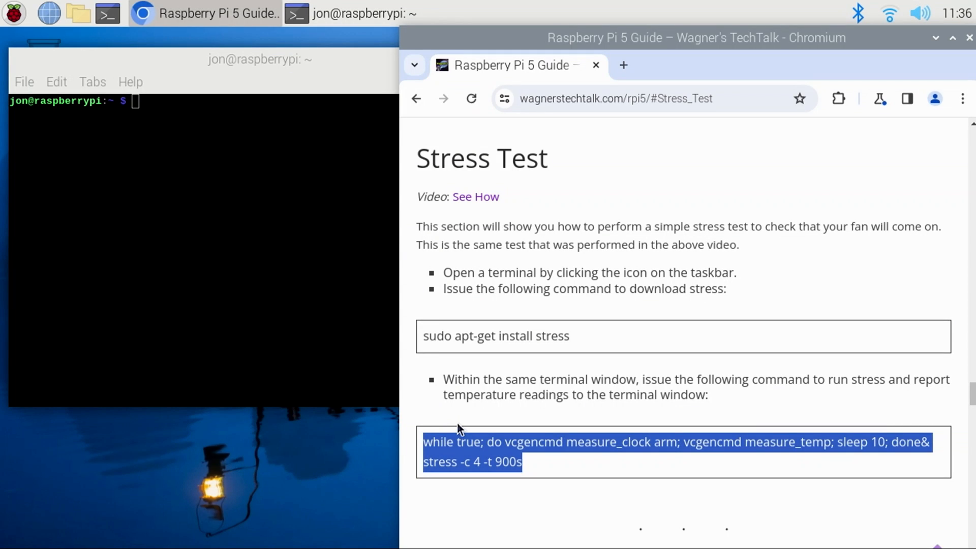
pyautogui.rightClick(229, 231)
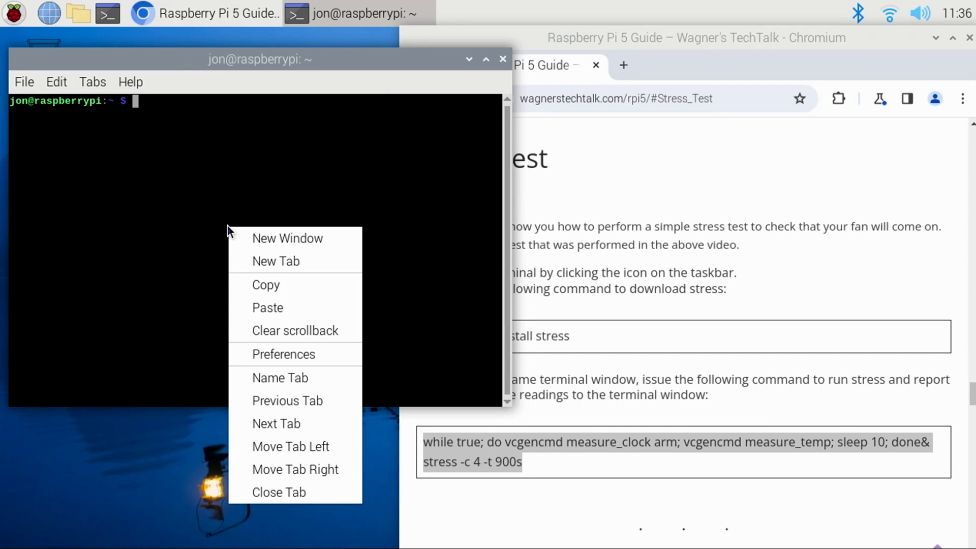
pyautogui.click(267, 307)
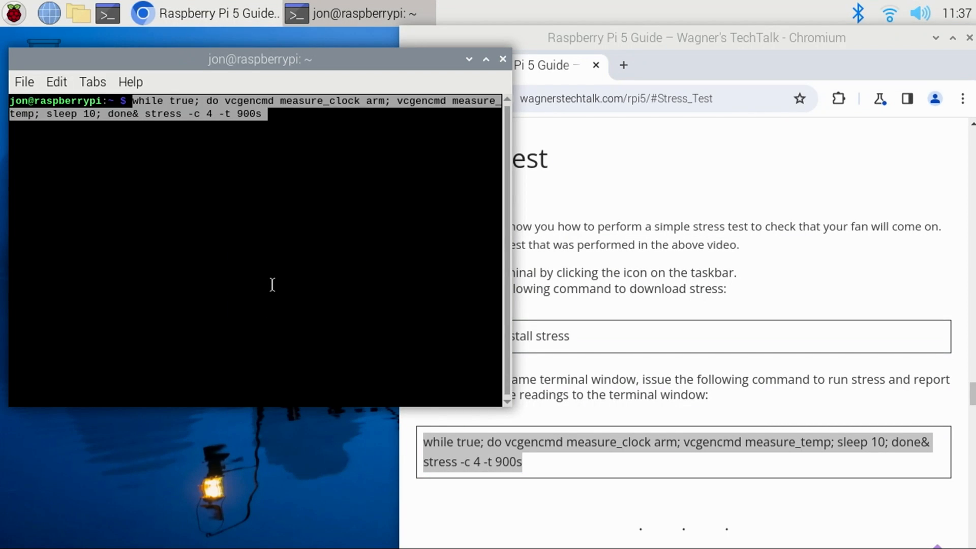
pyautogui.press('Return')
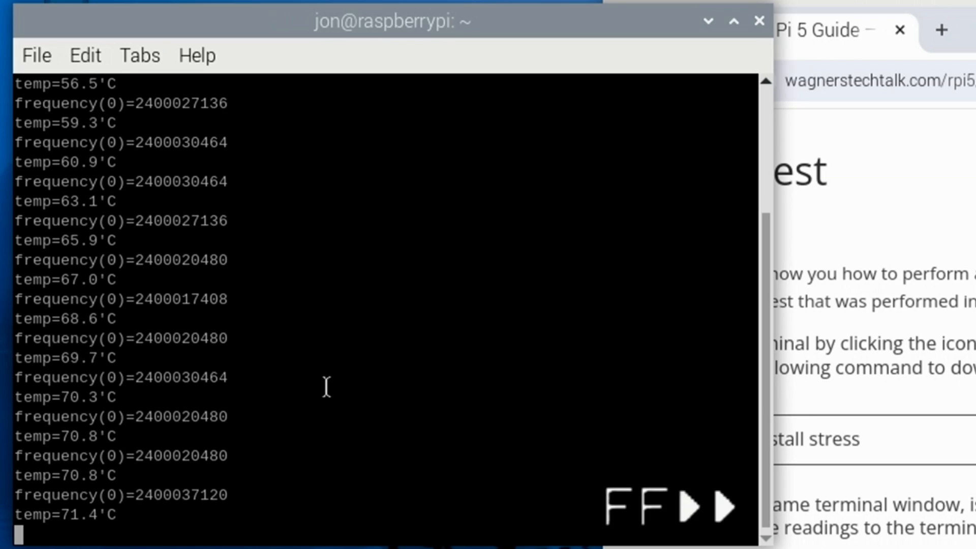
pyautogui.scroll(-3)
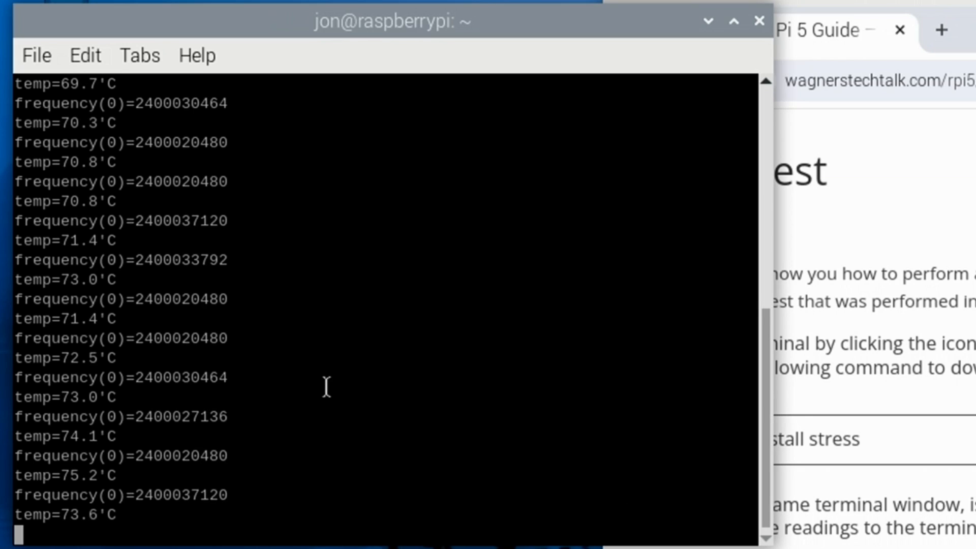